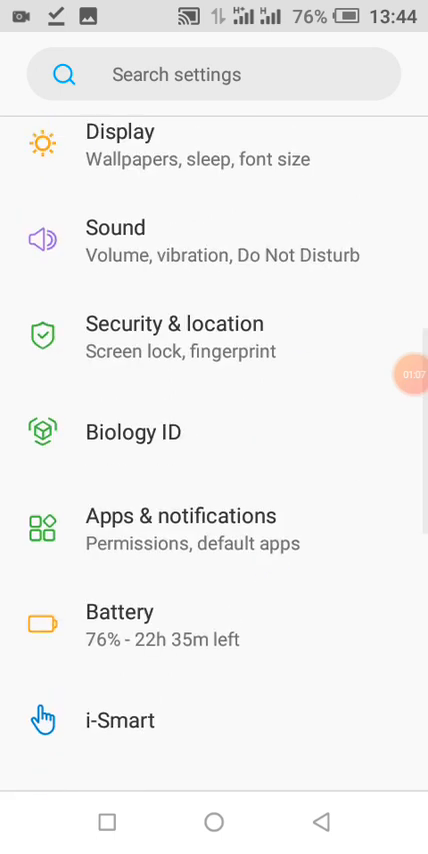
Reach the Google Play Protect page via Security & location.
click(176, 324)
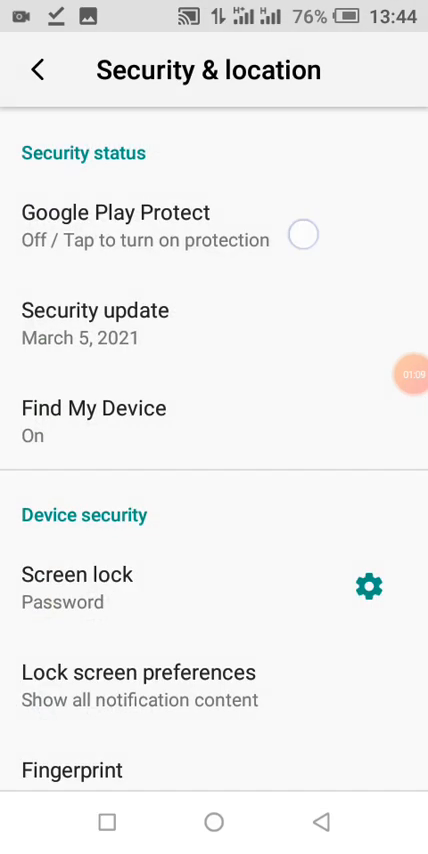
click(118, 212)
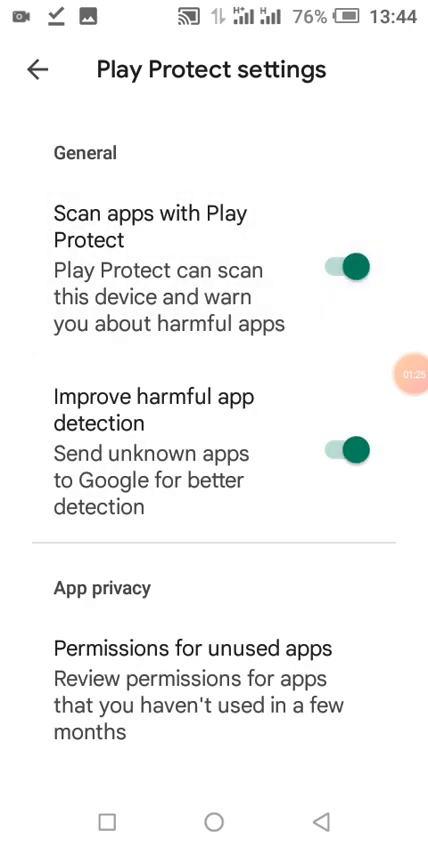
Switch off 'Scan apps with Play Protect' (confirming Turn off) and 'Improve harmful app detection'.
click(350, 268)
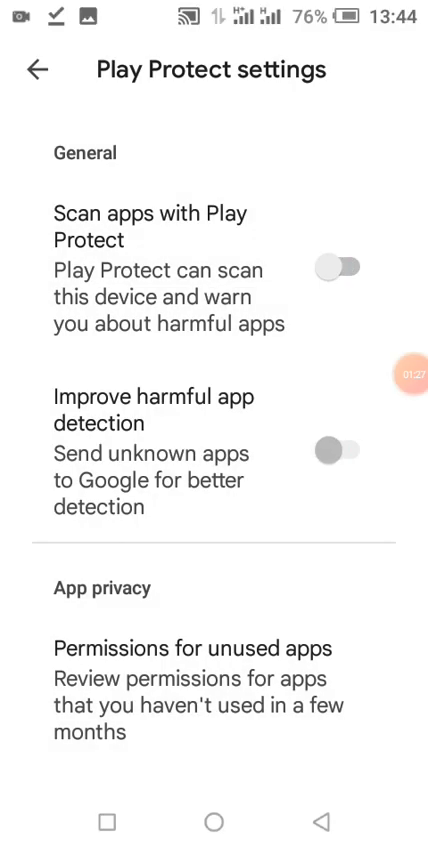
click(344, 268)
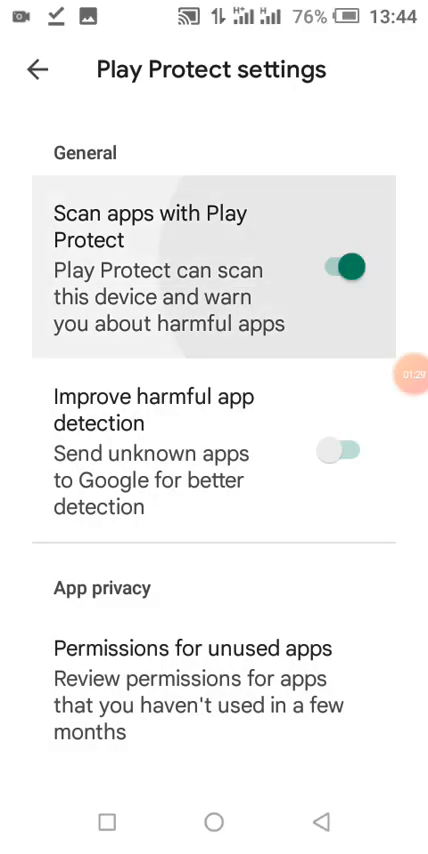
click(348, 448)
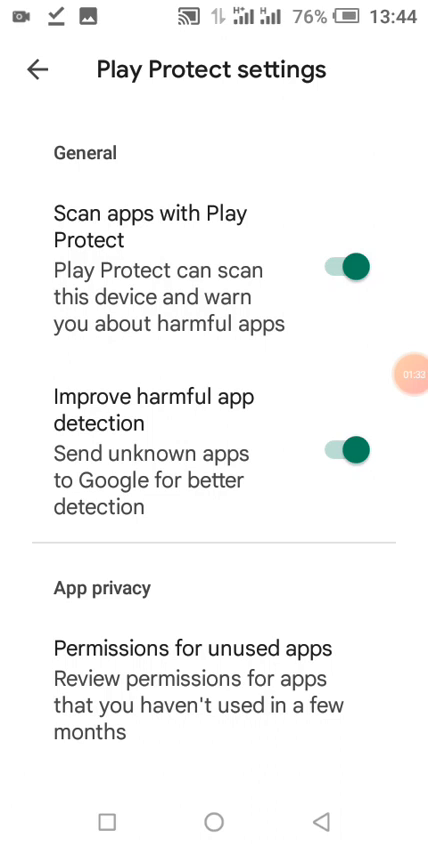
click(352, 268)
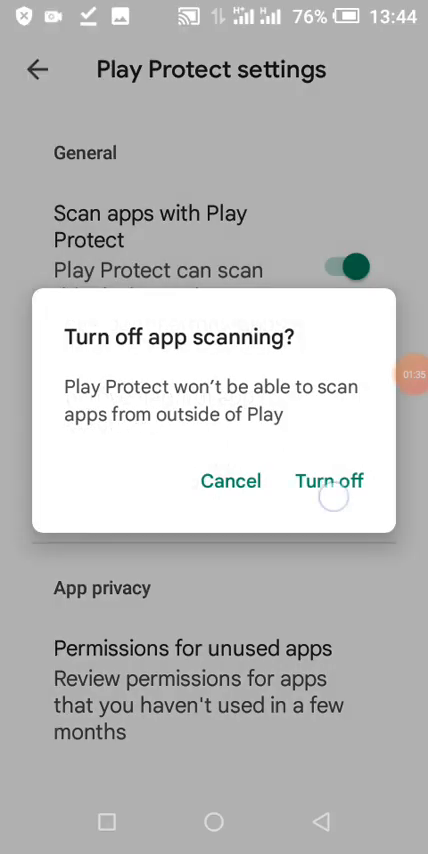
click(228, 480)
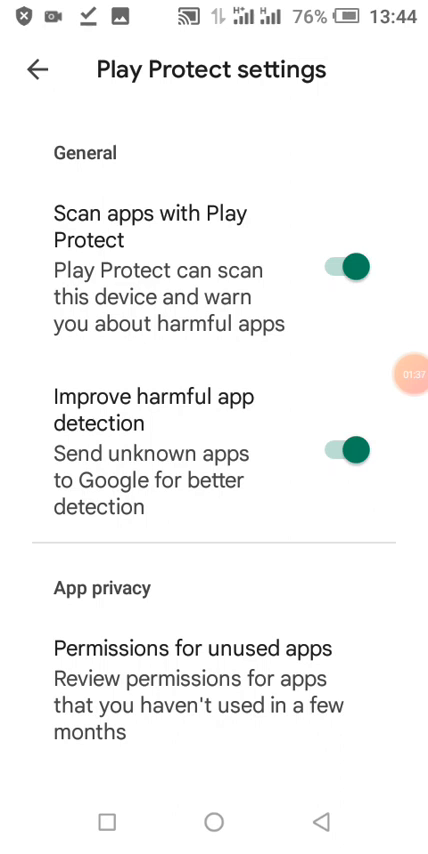
click(352, 268)
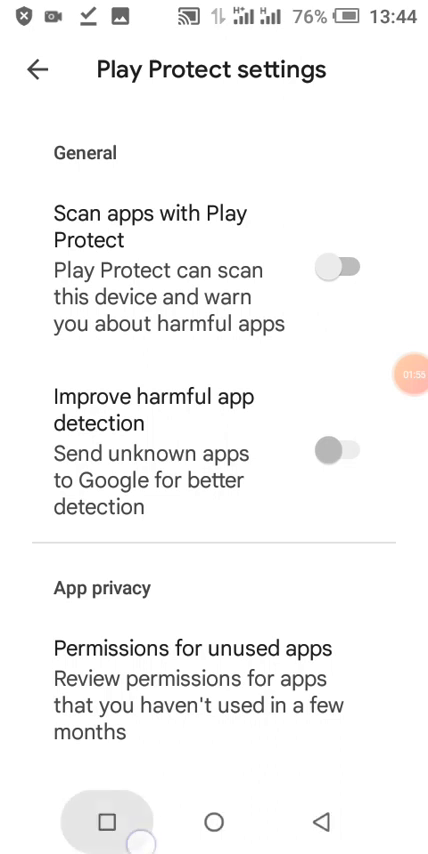
Switch from Settings to Chrome and load the Play Protect Appeals Submission Form.
click(106, 820)
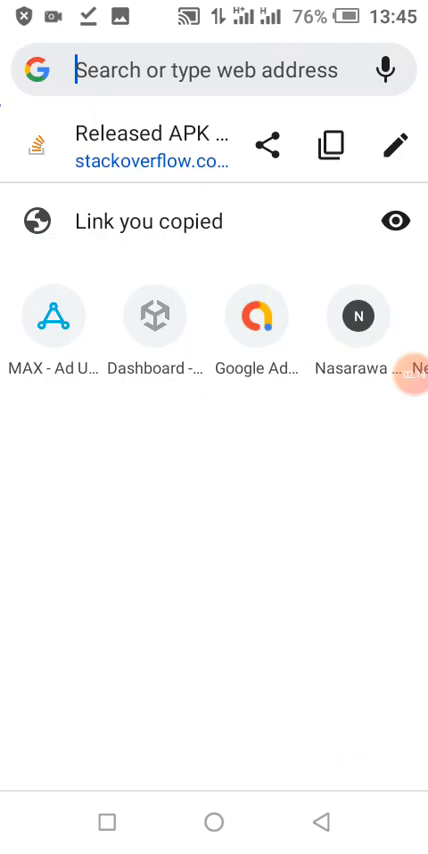
click(220, 70)
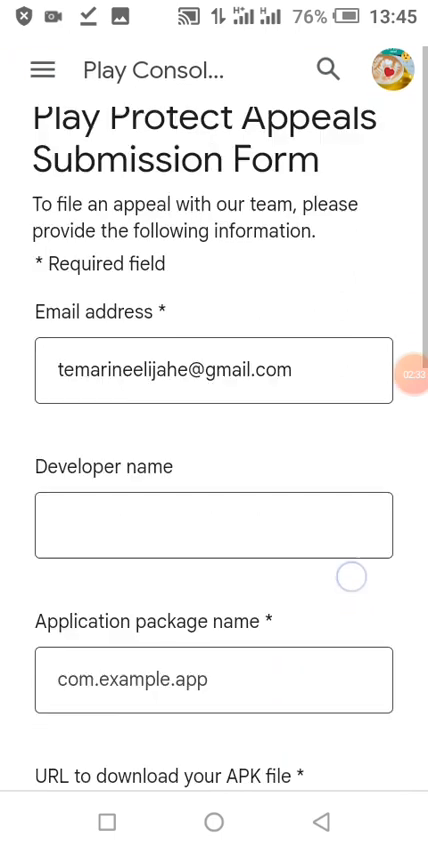
Enter 'Mipoda' as the developer name on the appeal form.
scroll(down, 3)
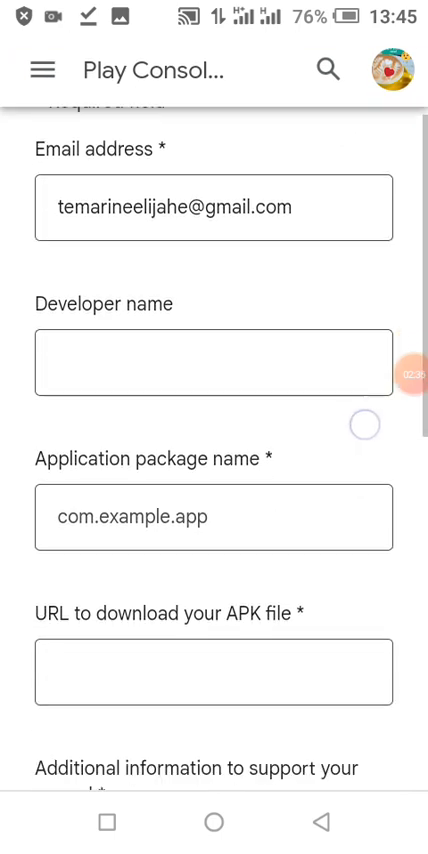
scroll(down, 3)
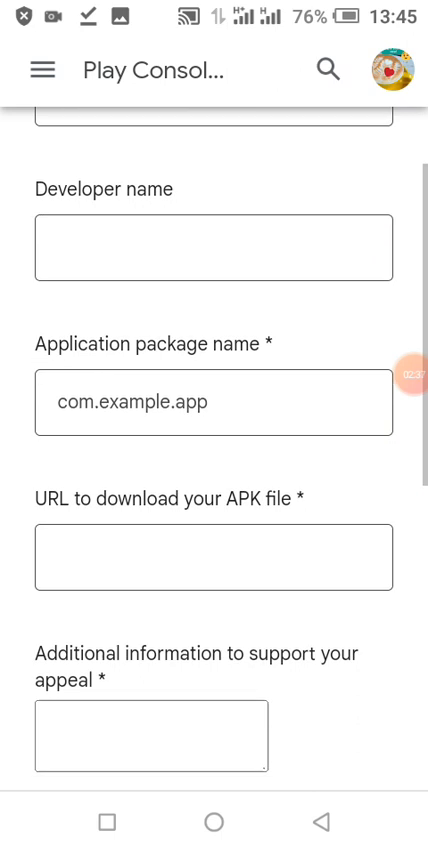
scroll(down, 3)
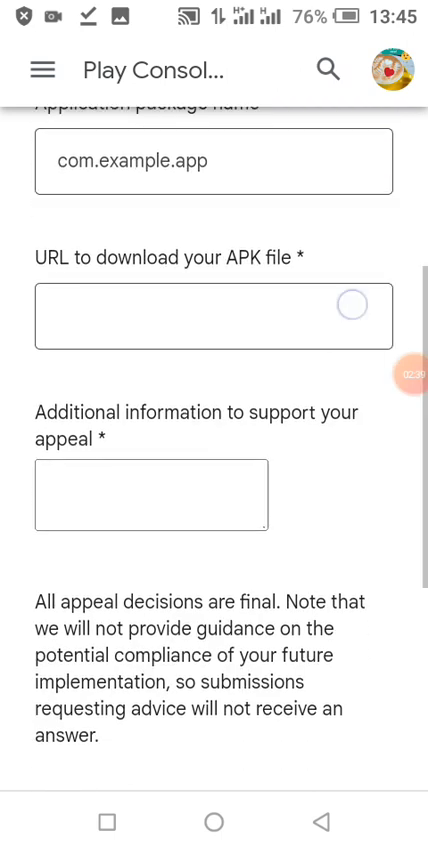
scroll(down, 3)
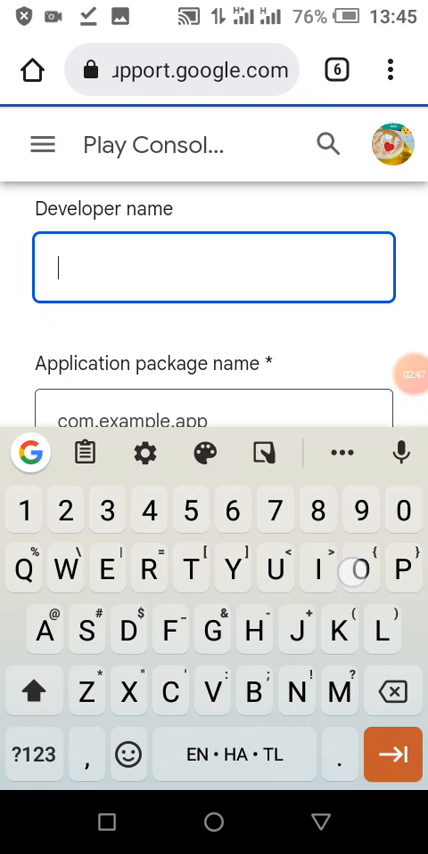
text(Mipoda)
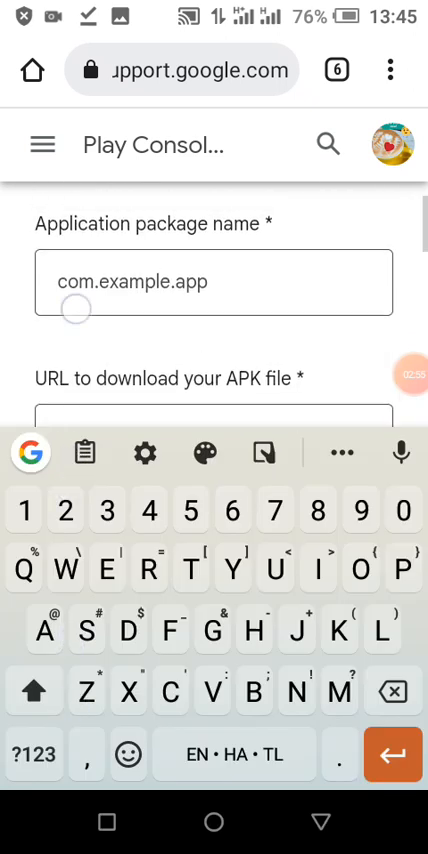
Replace the placeholder package name with a com.b-style name and move to the APK URL field.
click(210, 280)
text(c)
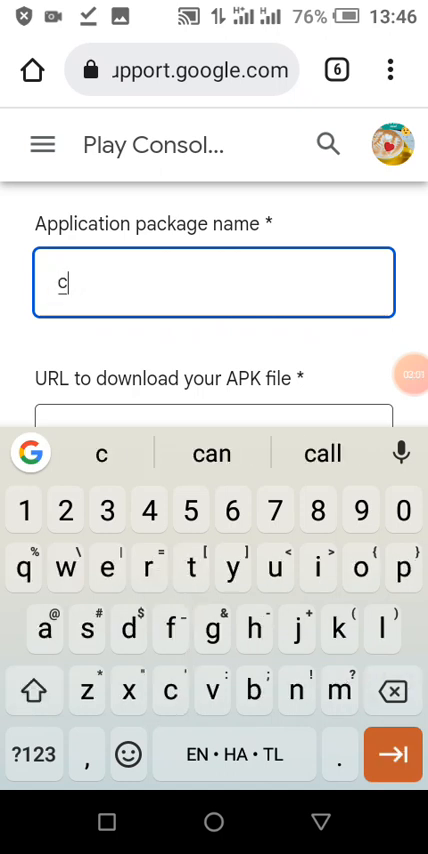
text(om.b)
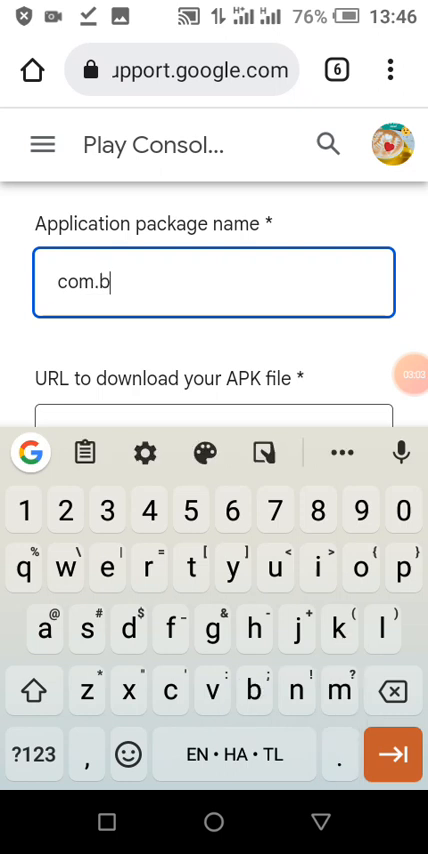
text(xxx)
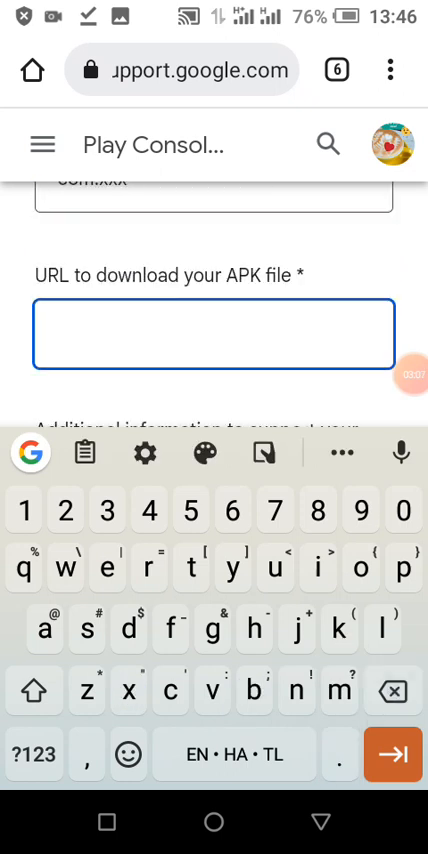
click(38, 690)
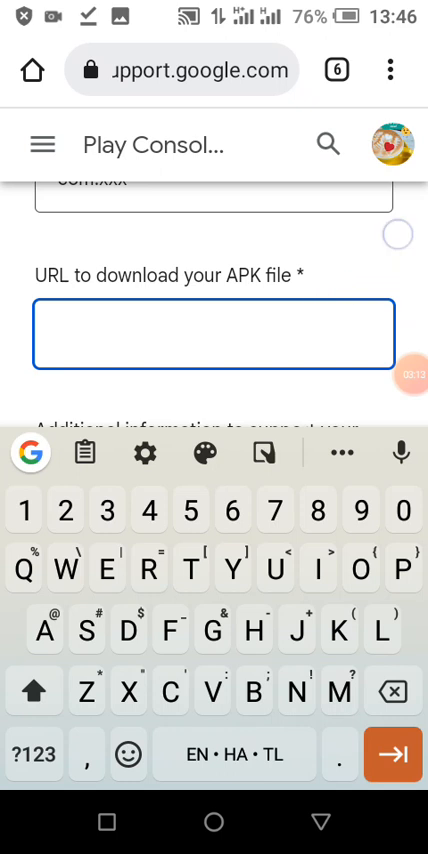
scroll(down, 3)
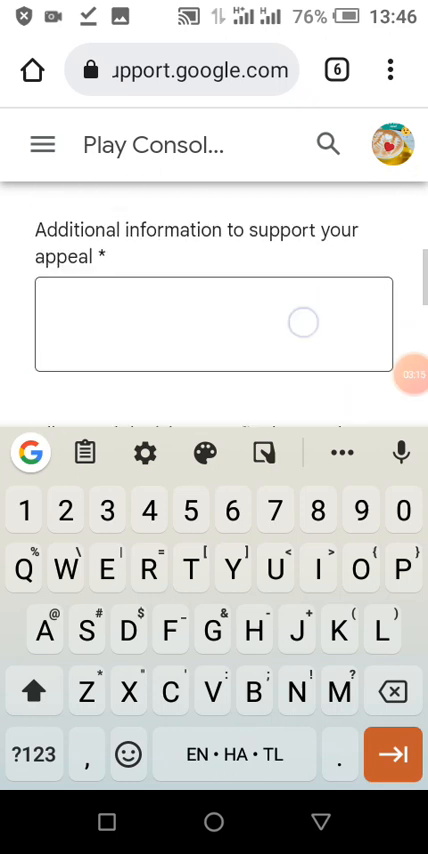
Write the additional-information message asking that the app please be reviewed, correcting 'Plesse' to 'Please'.
click(214, 322)
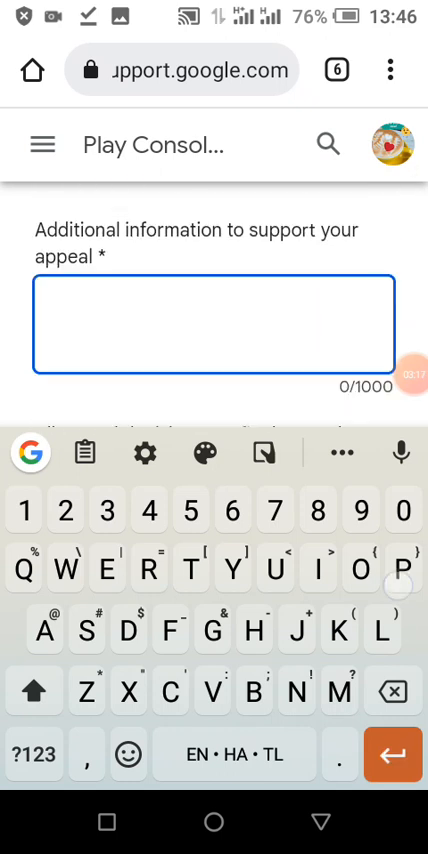
text(Plesse)
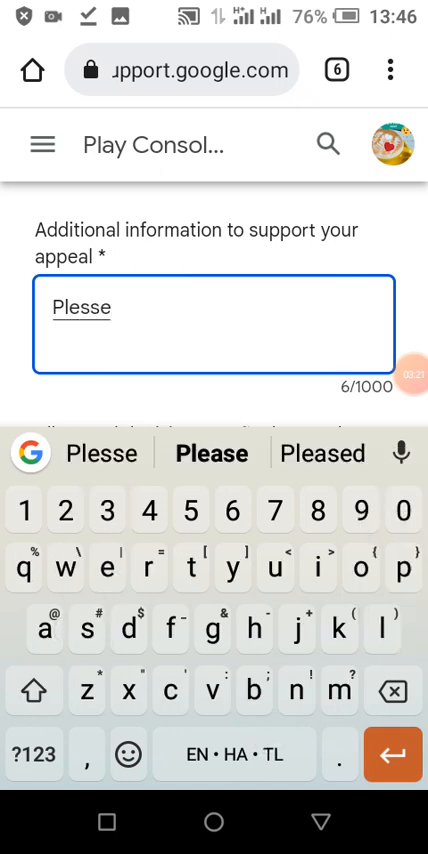
click(210, 454)
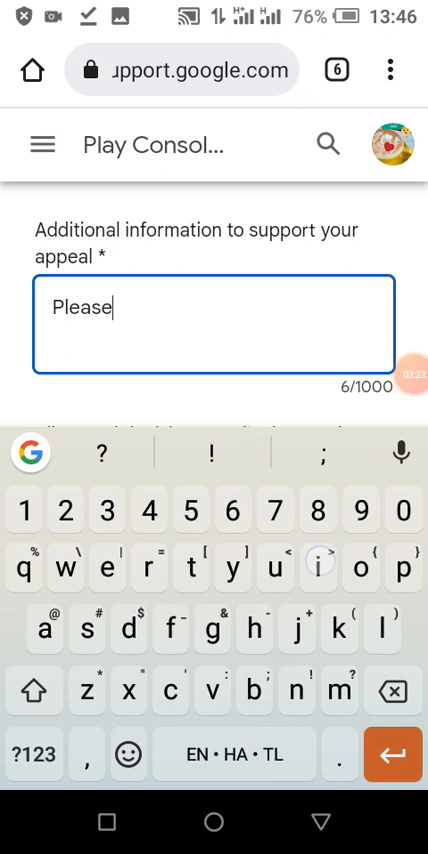
text(i wo)
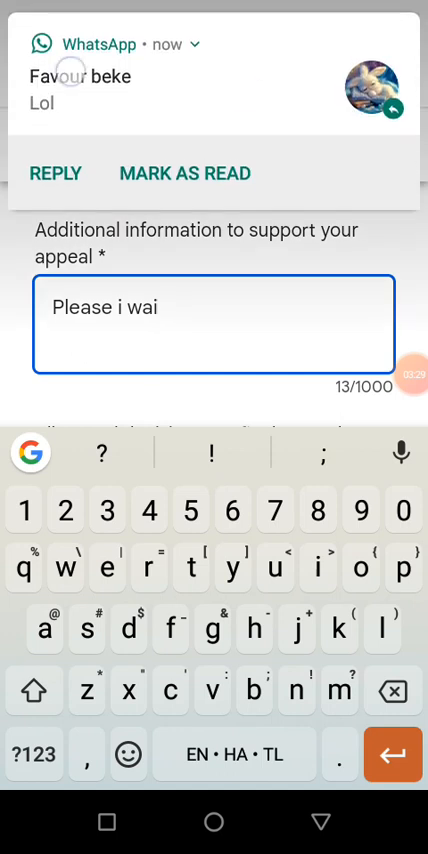
text(would love if my app)
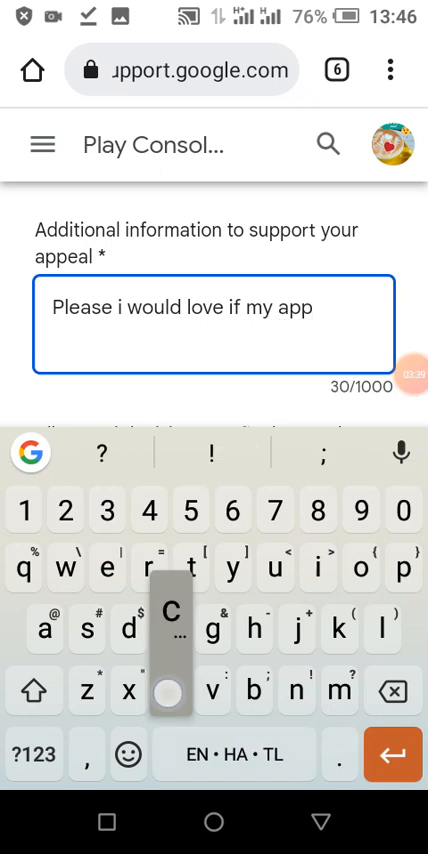
text(can be)
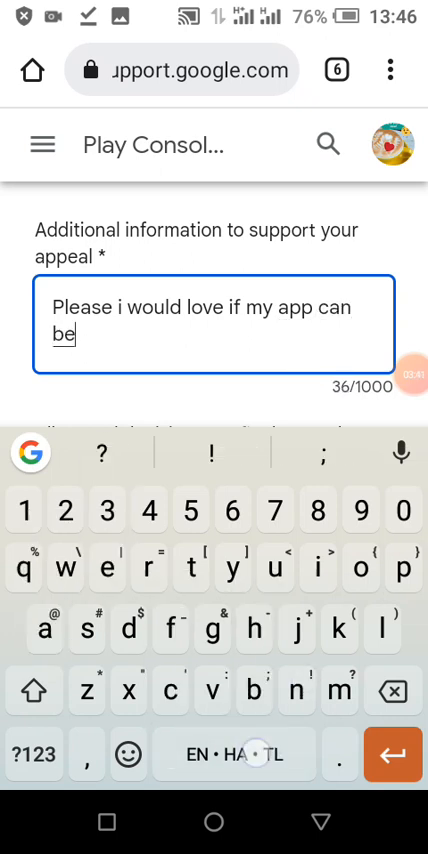
text(reveal)
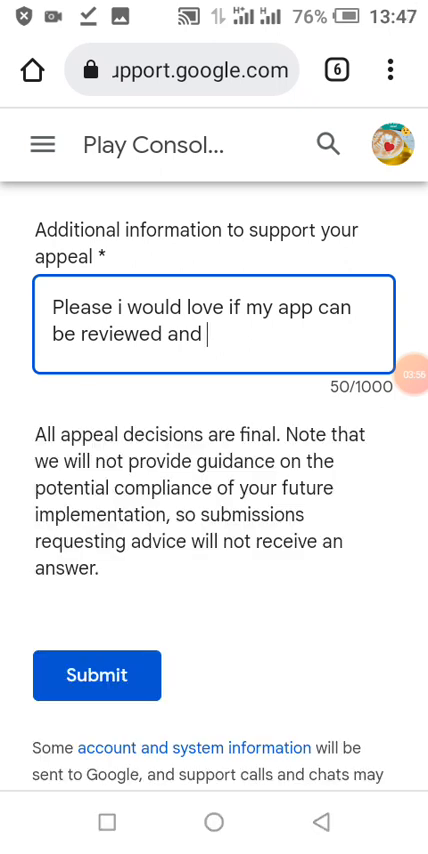
Submit the Play Protect appeal form.
click(96, 676)
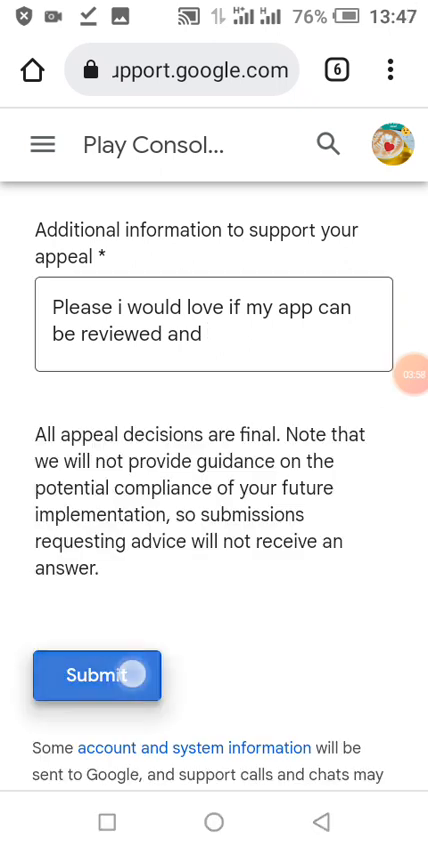
scroll(down, 3)
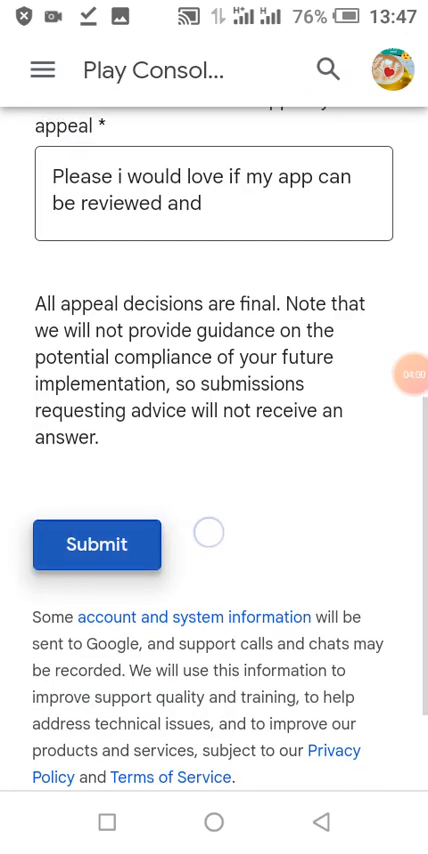